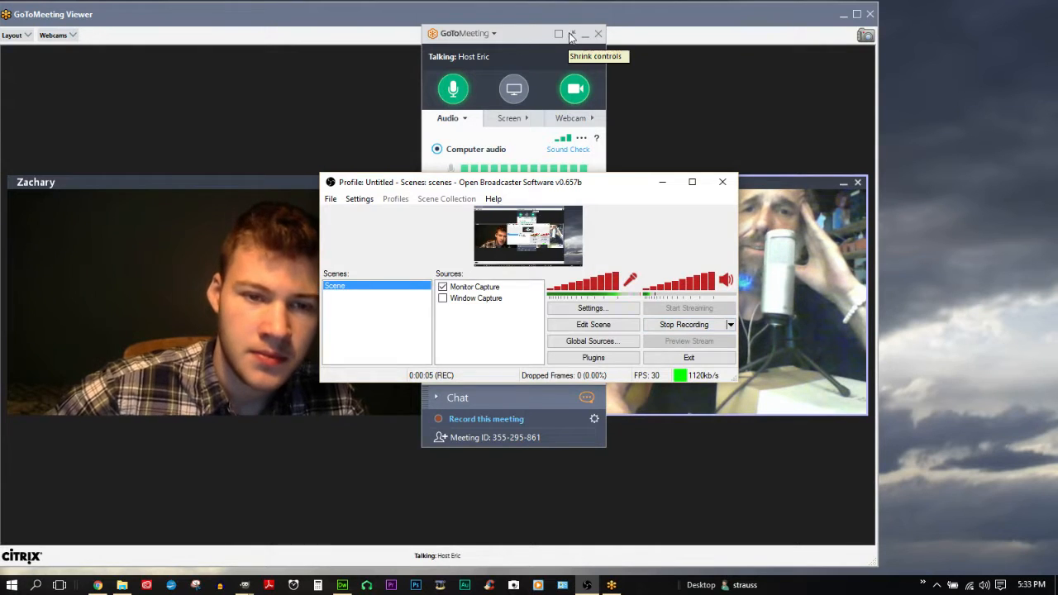
# Bring the GoToMeeting control panel forward and scroll through its participant/chat pane.
pyautogui.click(572, 33)
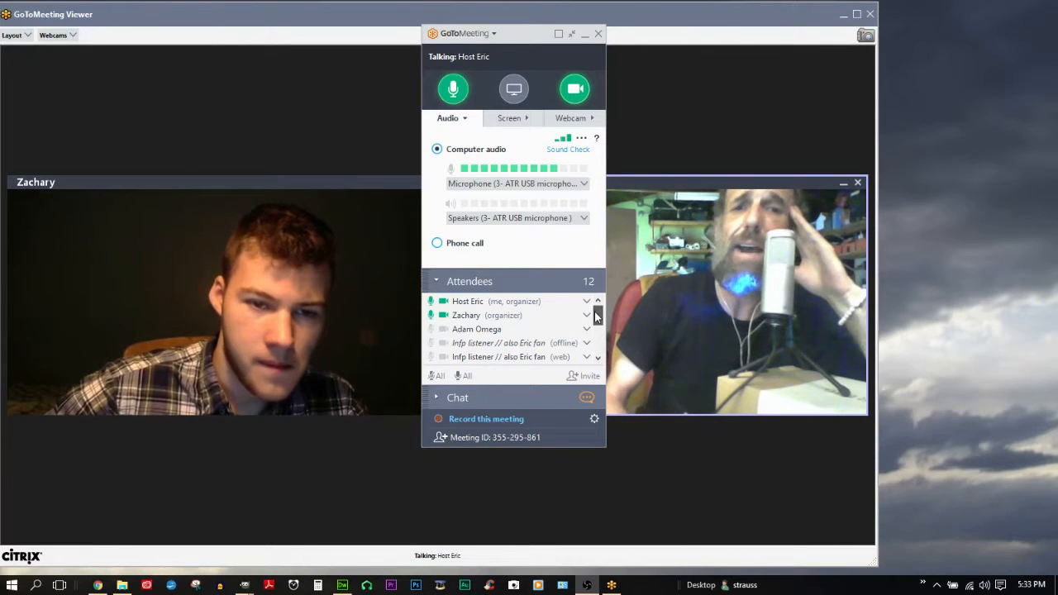
pyautogui.scroll(-3)
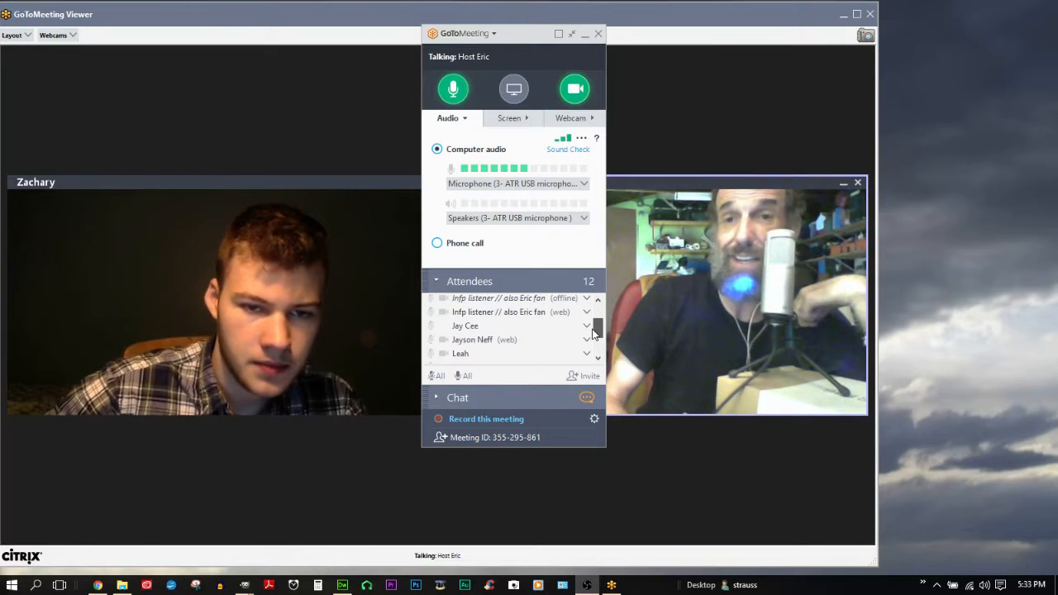
pyautogui.scroll(-3)
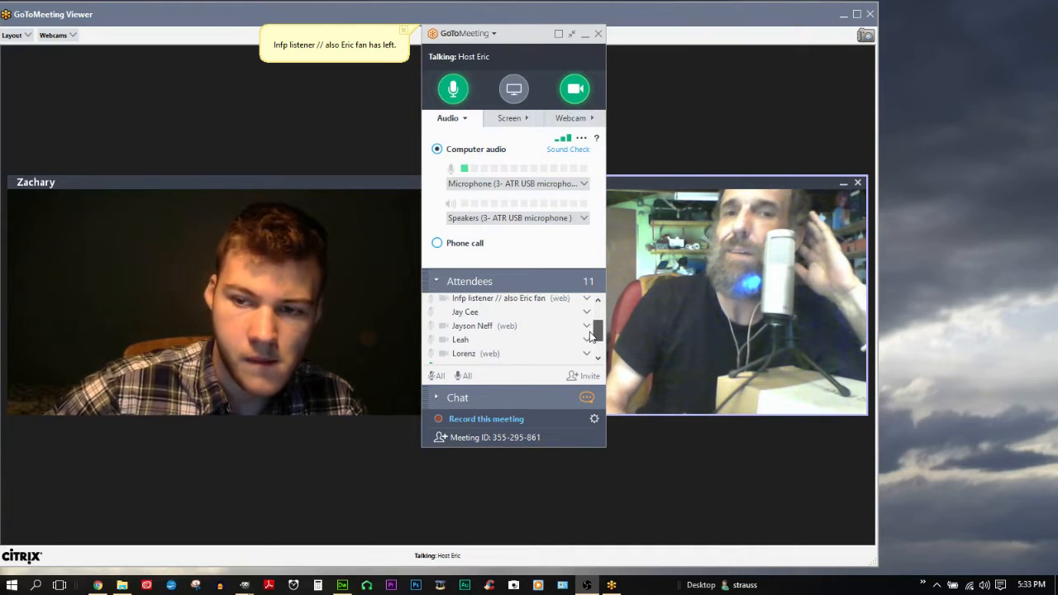
pyautogui.scroll(-3)
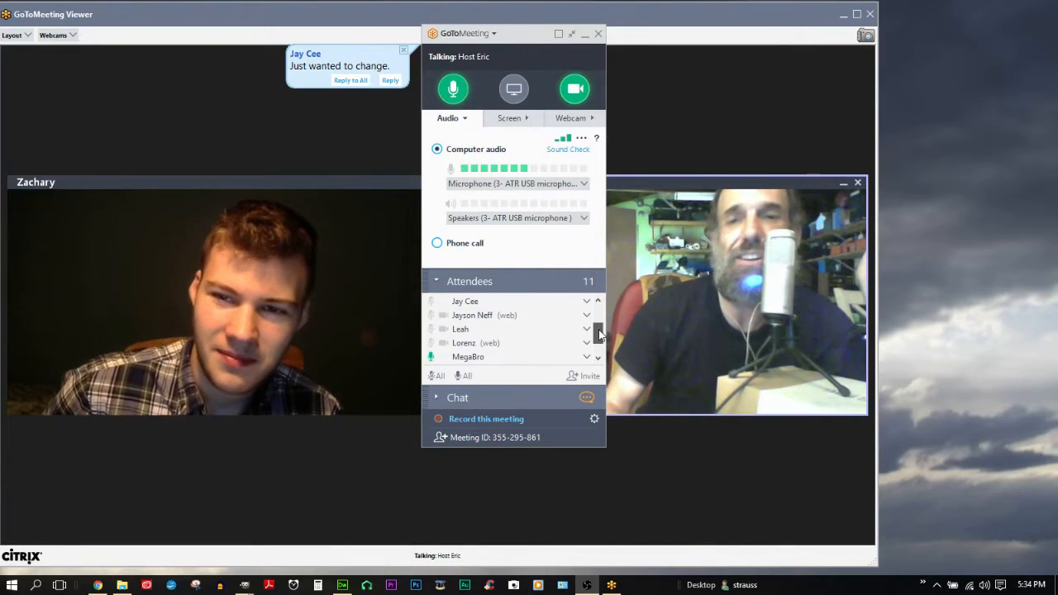
pyautogui.scroll(-3)
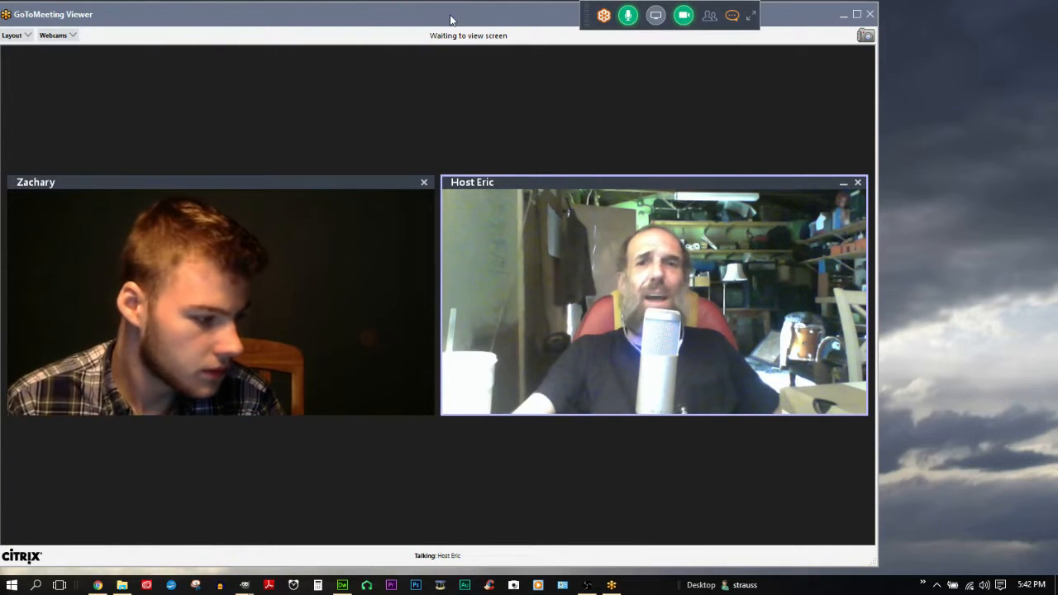
pyautogui.moveTo(587, 26)
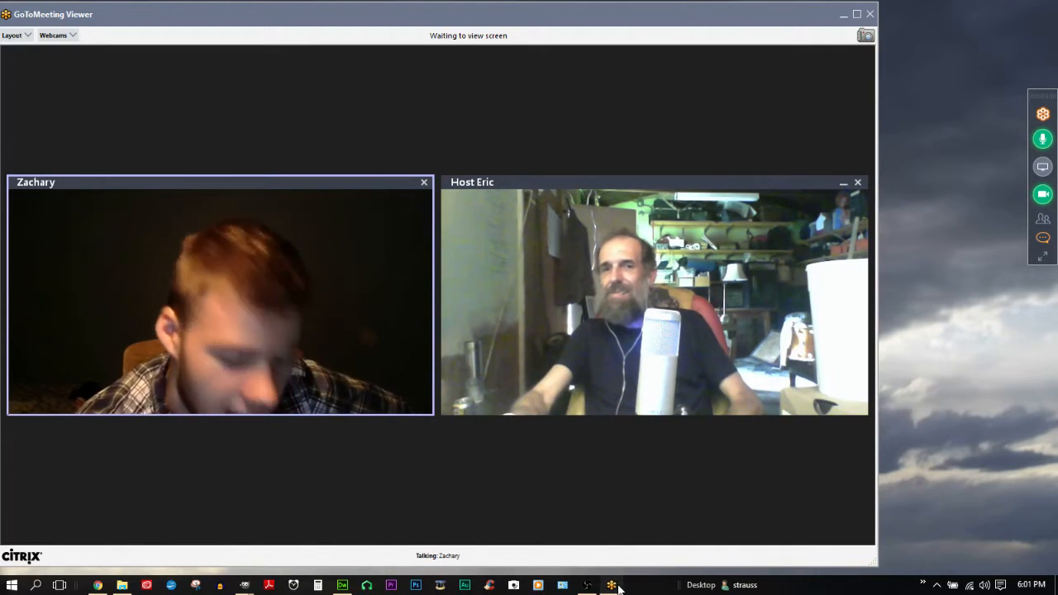
# Bring up the Open Broadcaster Software window to check the recording, then hide it again.
pyautogui.click(608, 585)
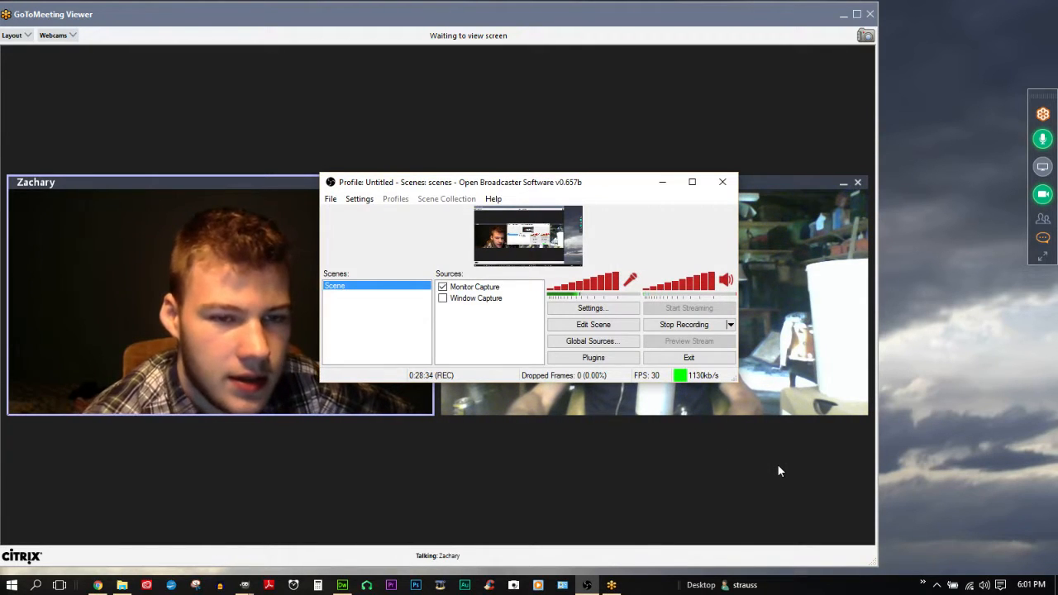
pyautogui.click(722, 182)
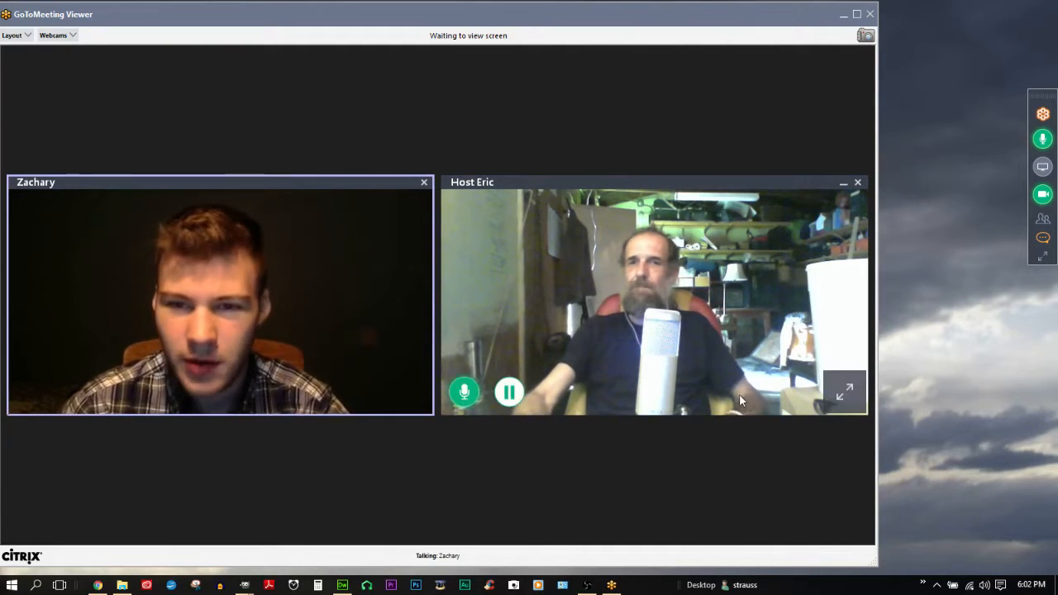
pyautogui.moveTo(509, 392)
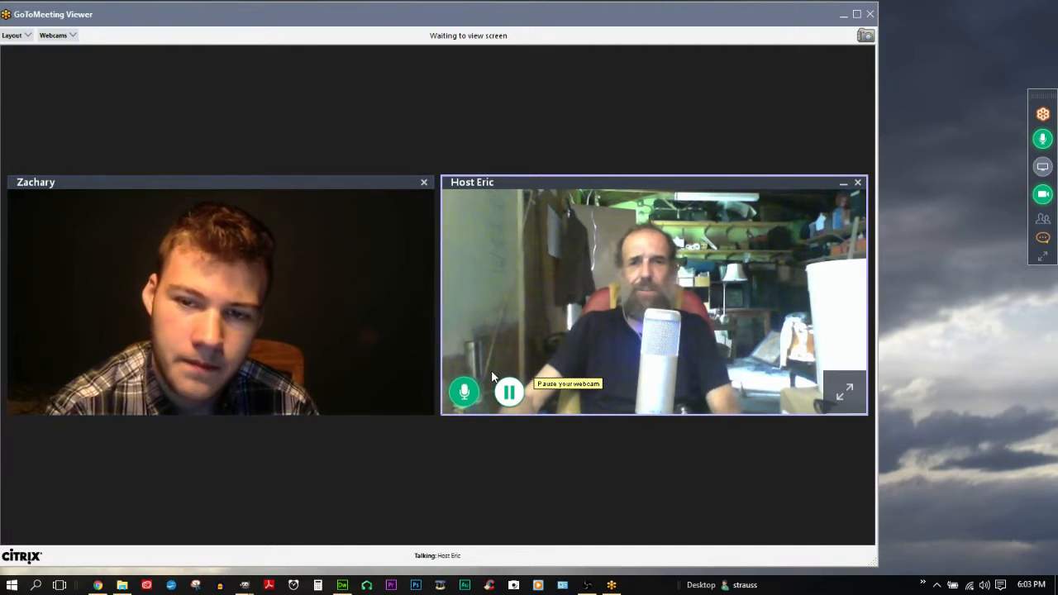
# Pause and resume the host's own webcam feed, then hide the recorder window behind the call.
pyautogui.click(509, 392)
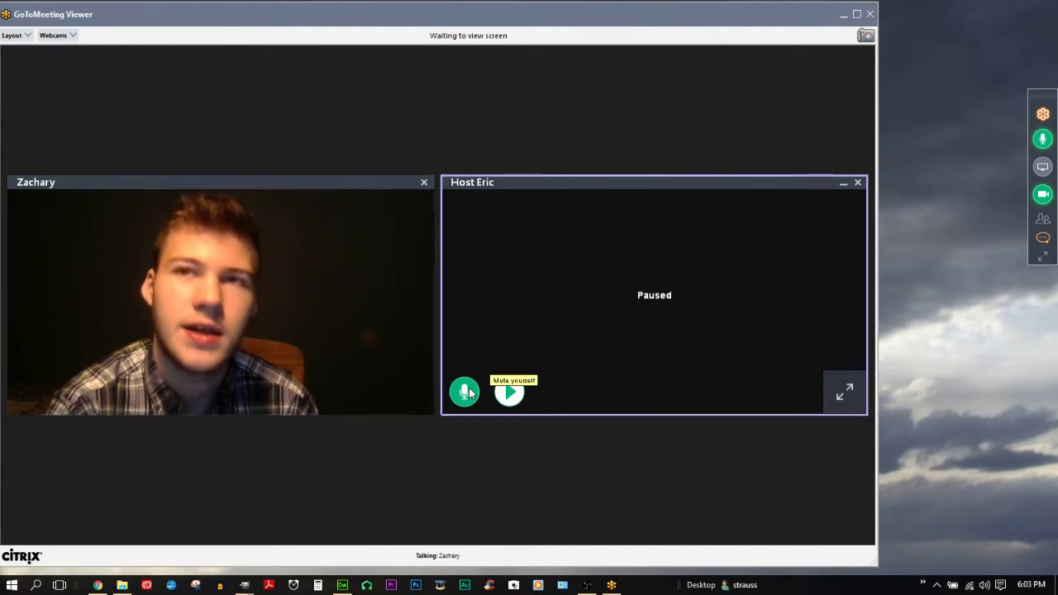
pyautogui.click(463, 392)
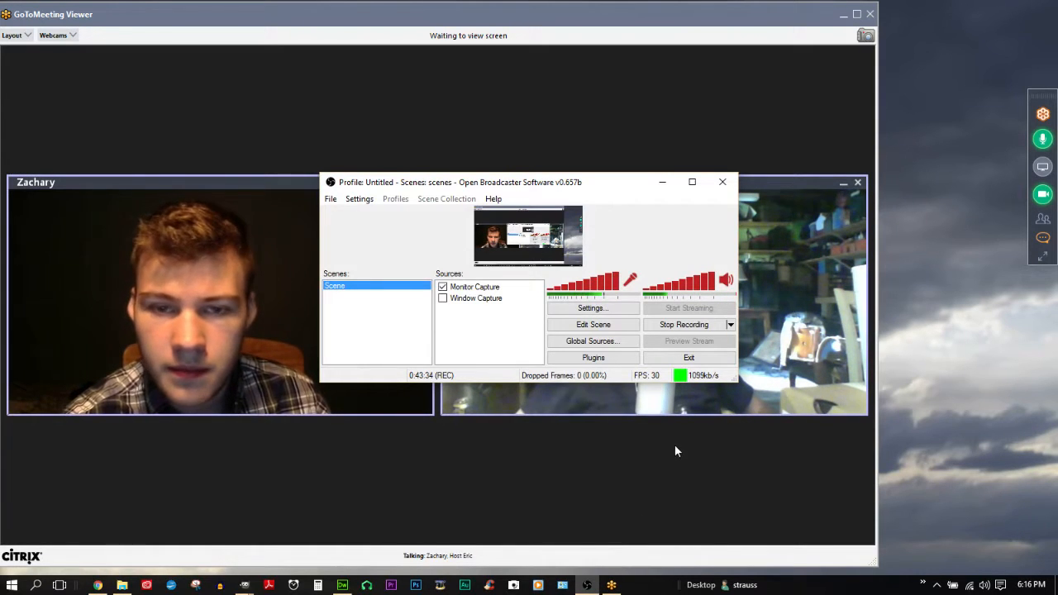
pyautogui.moveTo(704, 430)
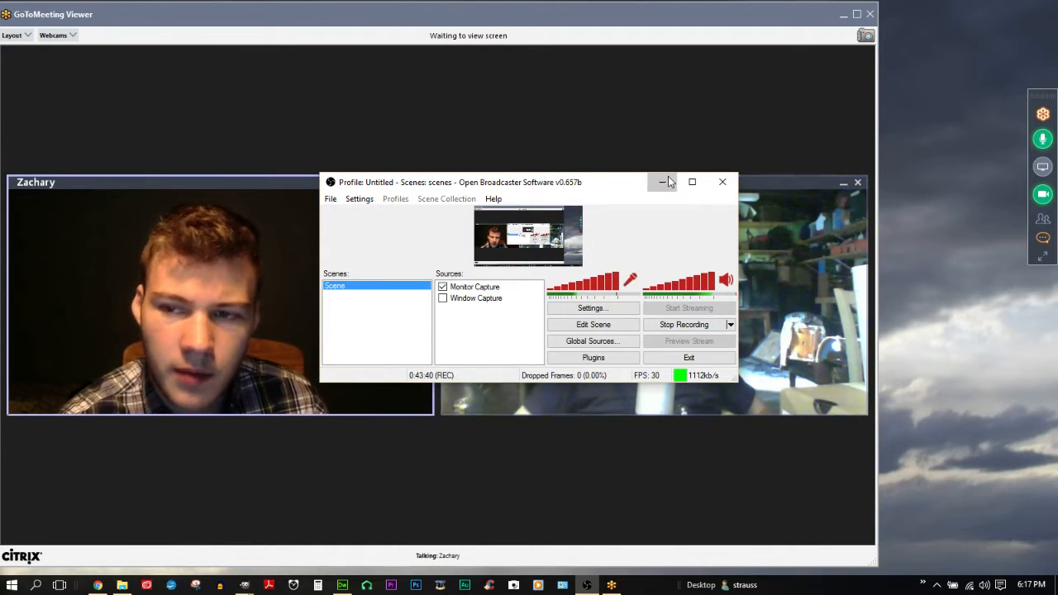
pyautogui.click(662, 182)
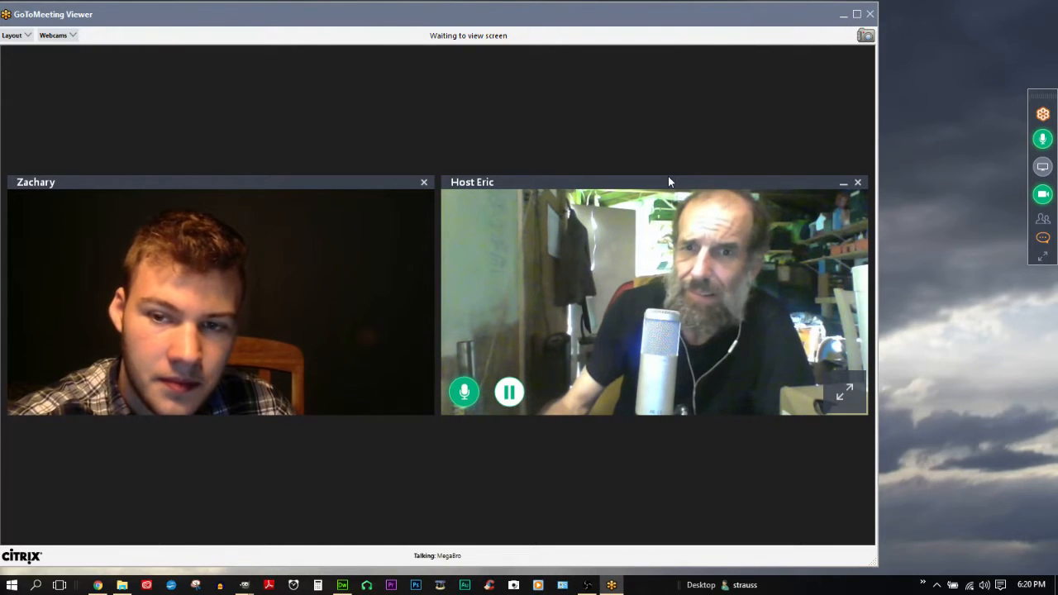
pyautogui.moveTo(559, 317)
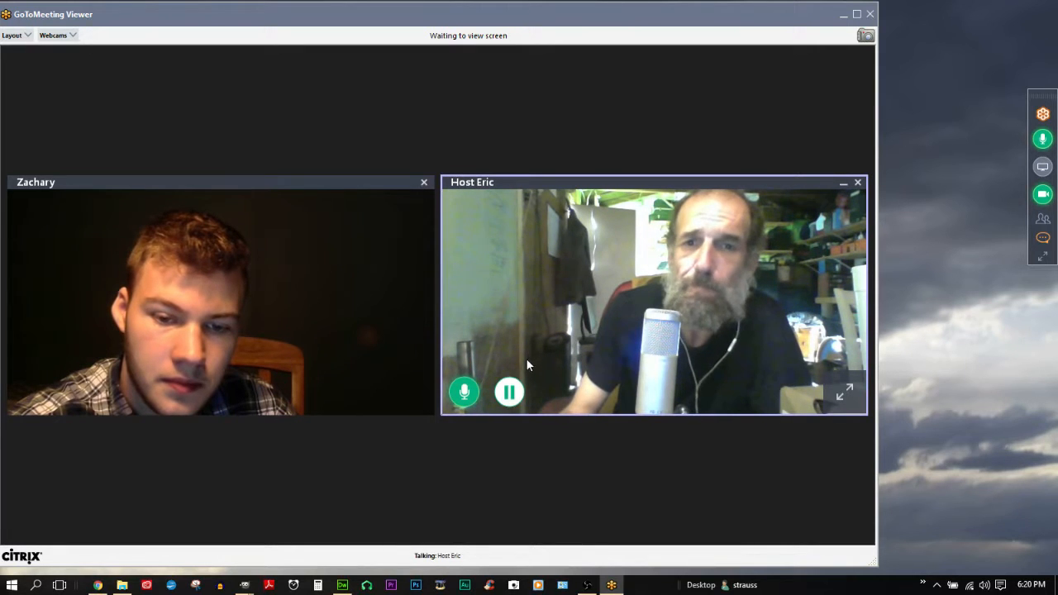
pyautogui.moveTo(510, 393)
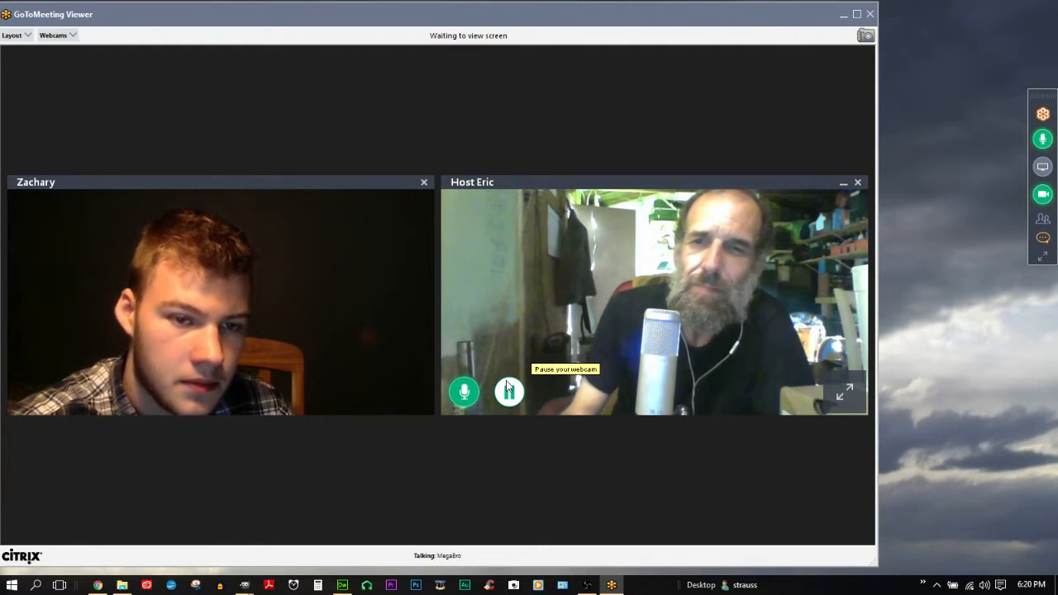
pyautogui.click(509, 390)
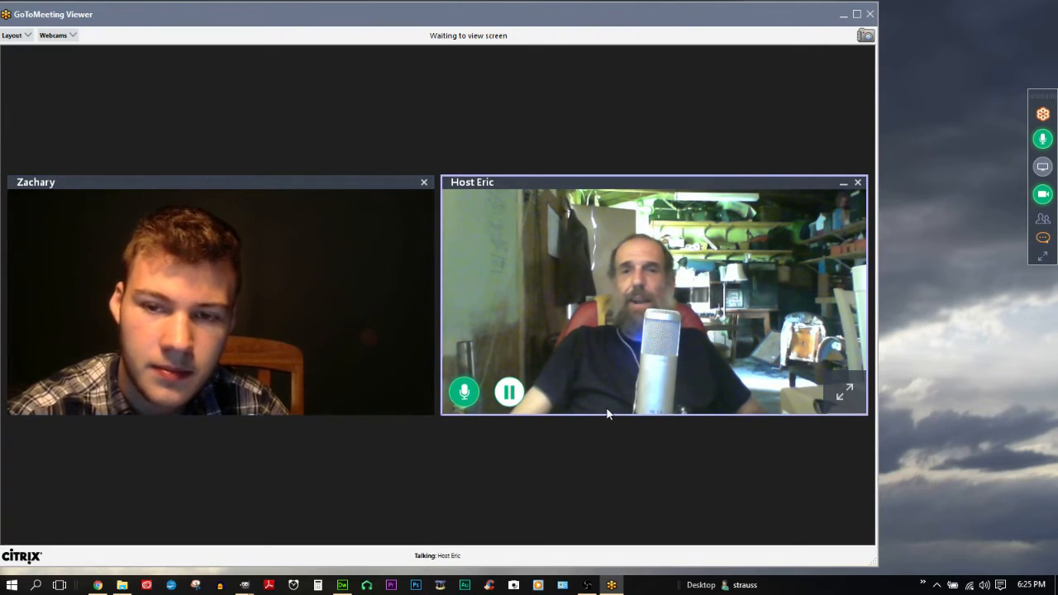
pyautogui.moveTo(592, 439)
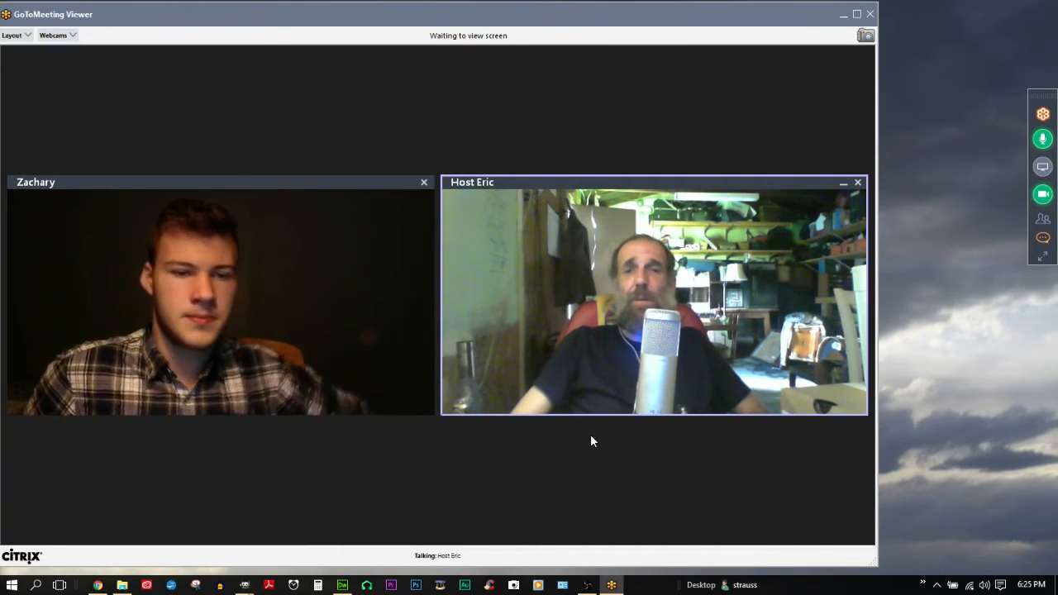
pyautogui.moveTo(564, 476)
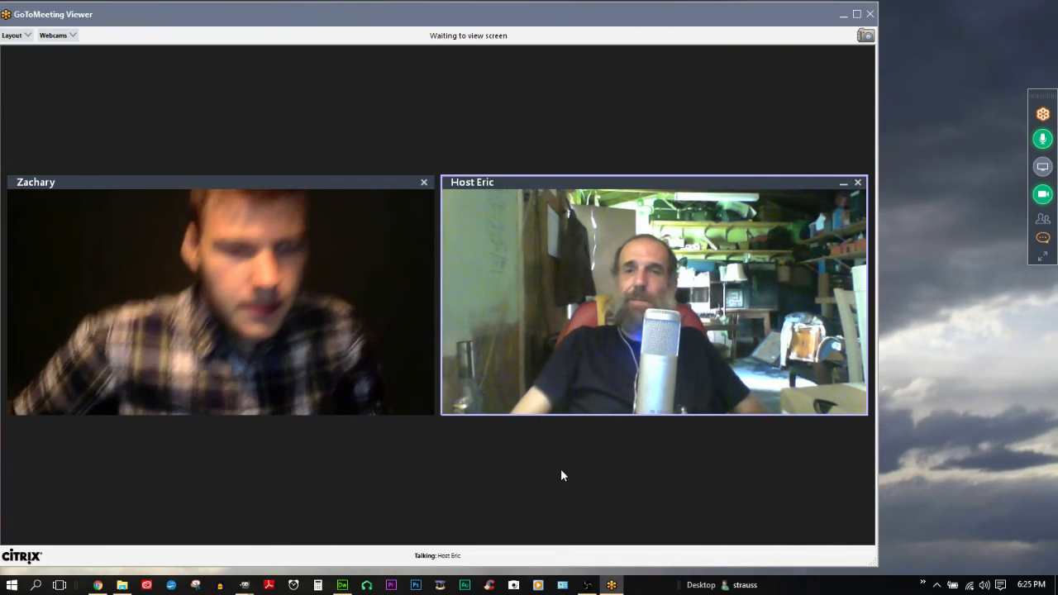